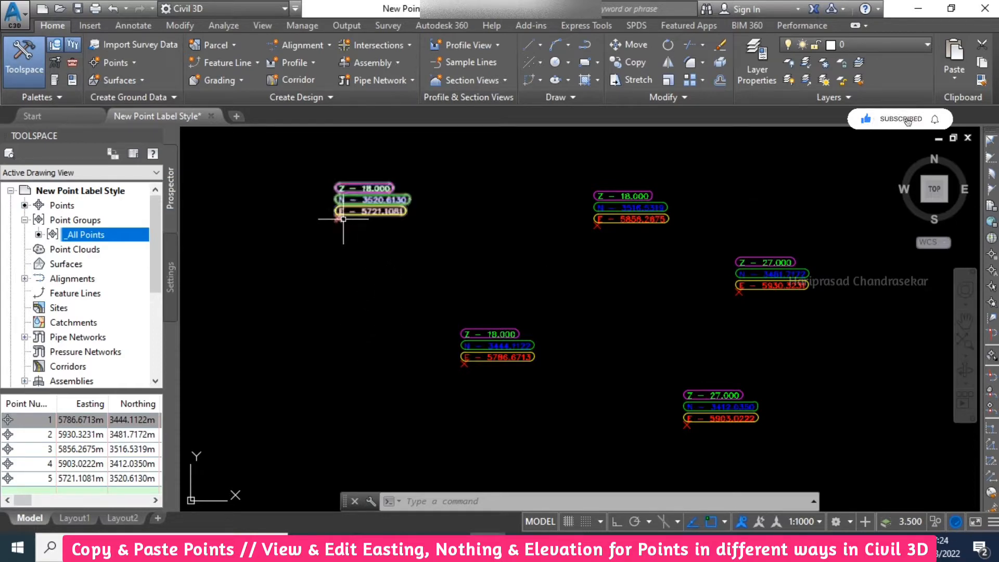
Step: Paste a copy of point 5 as point 6 using the next point number
click(342, 210)
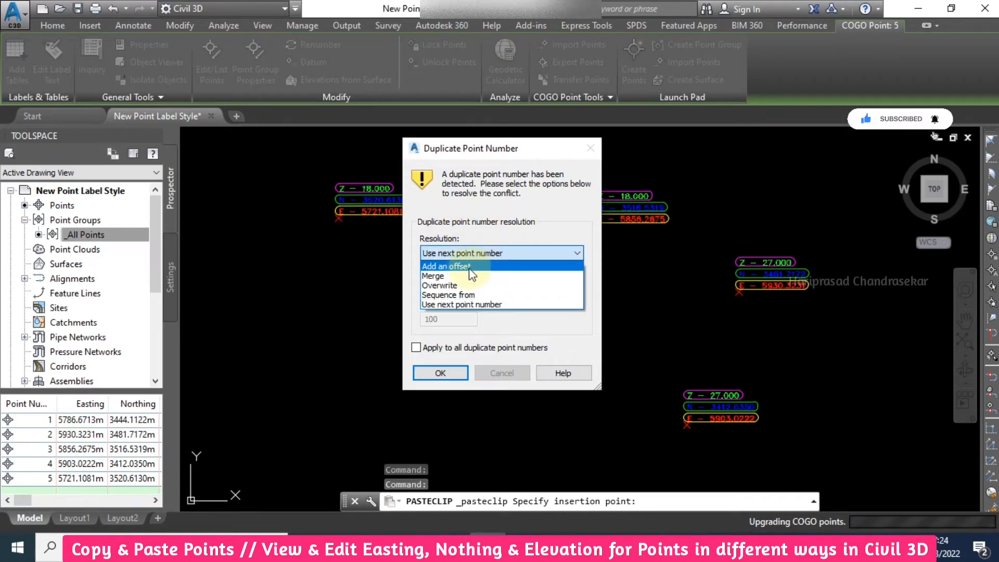
mouse_move(459, 275)
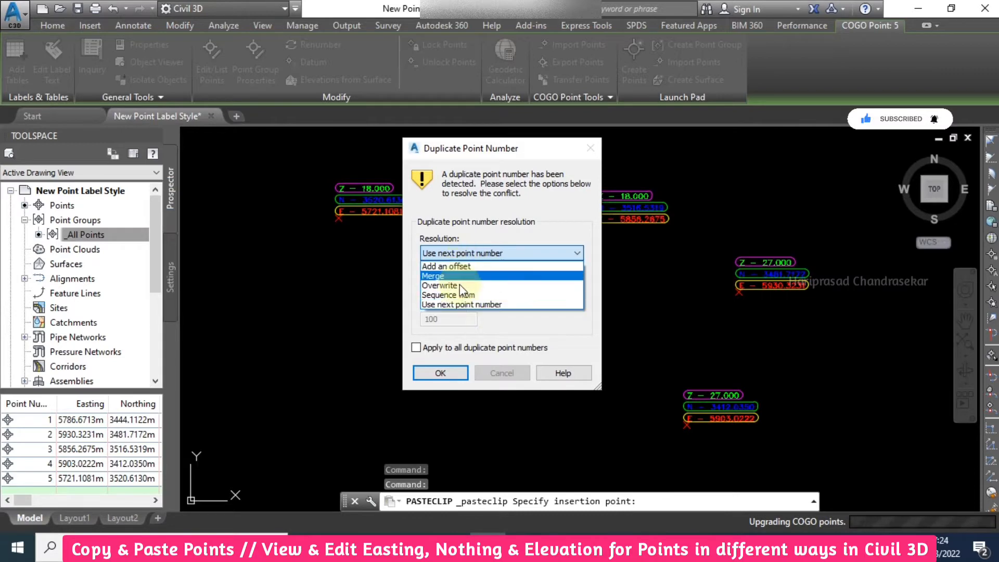
click(502, 253)
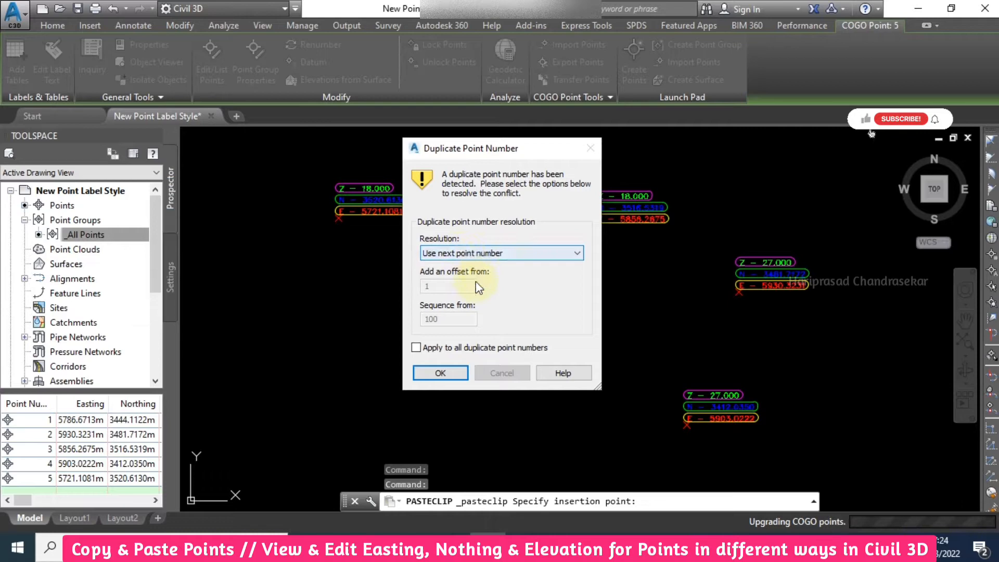
click(440, 372)
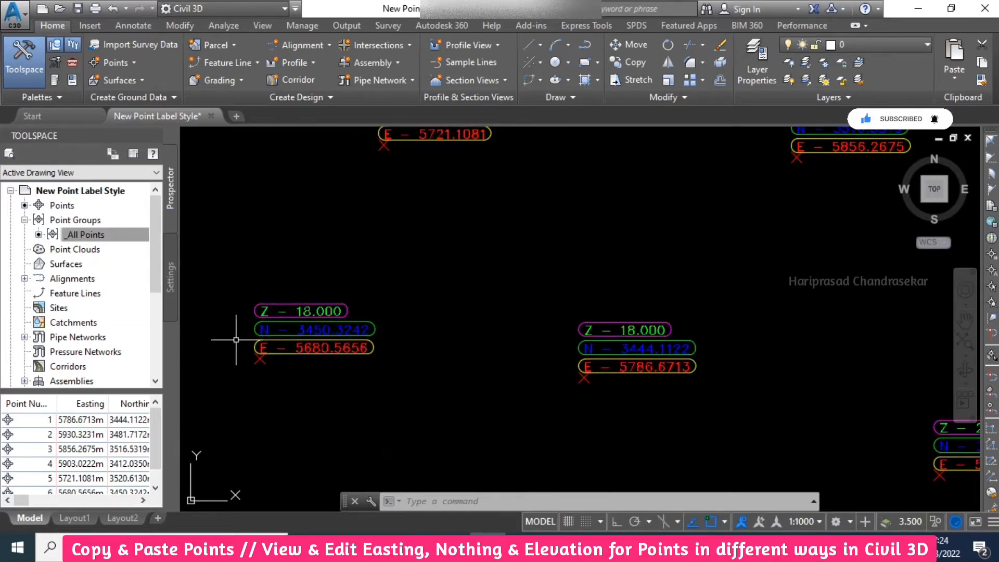
mouse_move(259, 385)
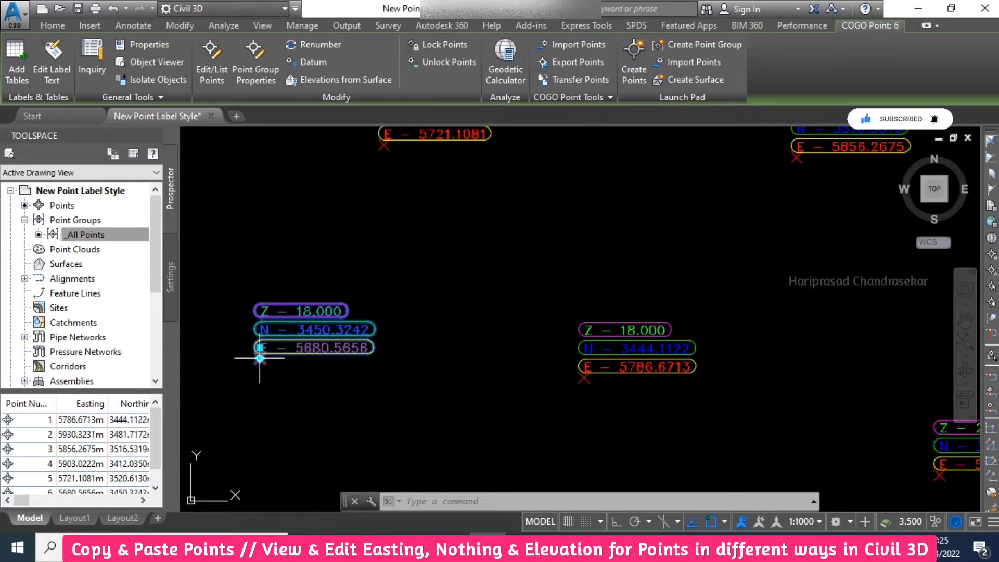
click(260, 357)
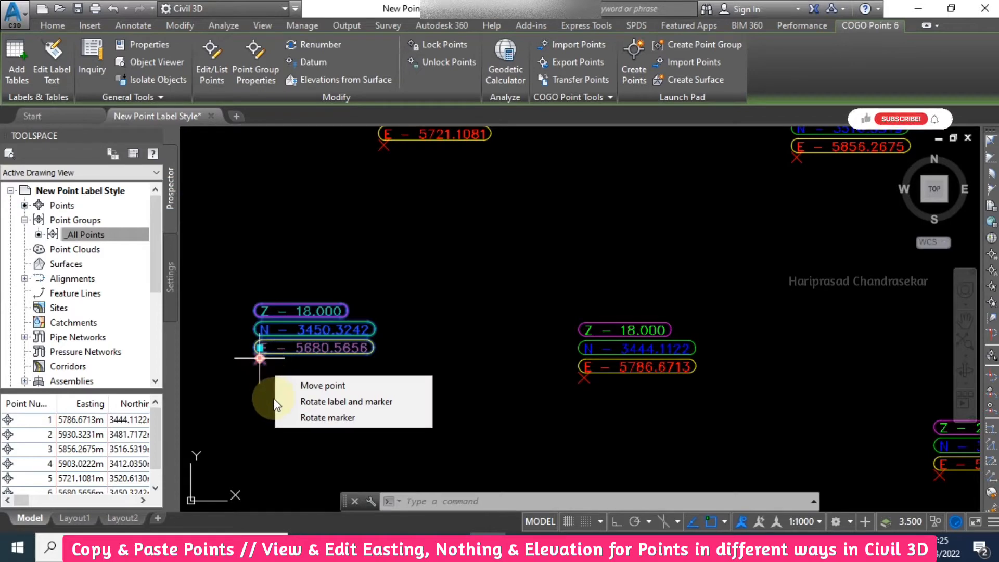
key(Escape)
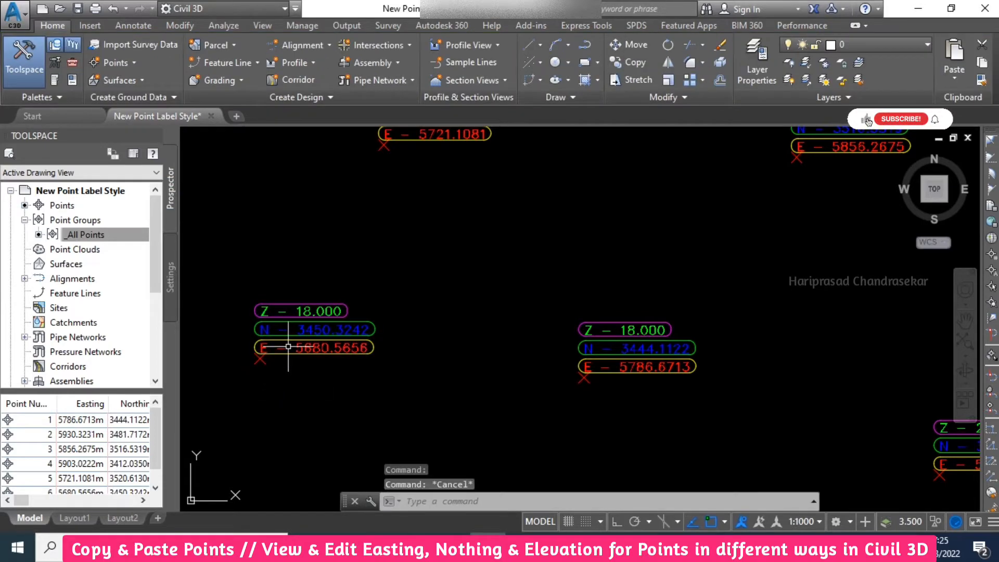
mouse_move(288, 348)
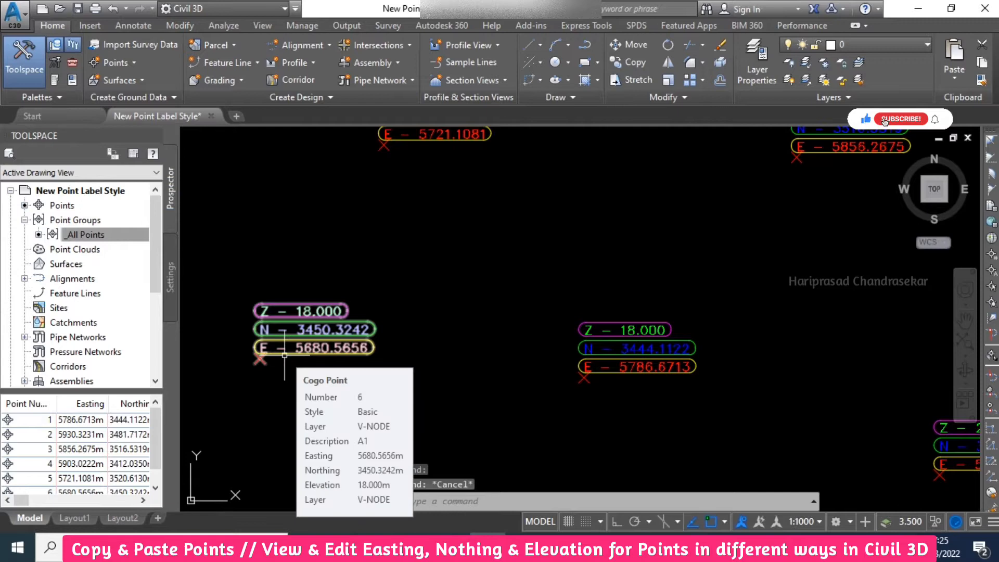
click(902, 119)
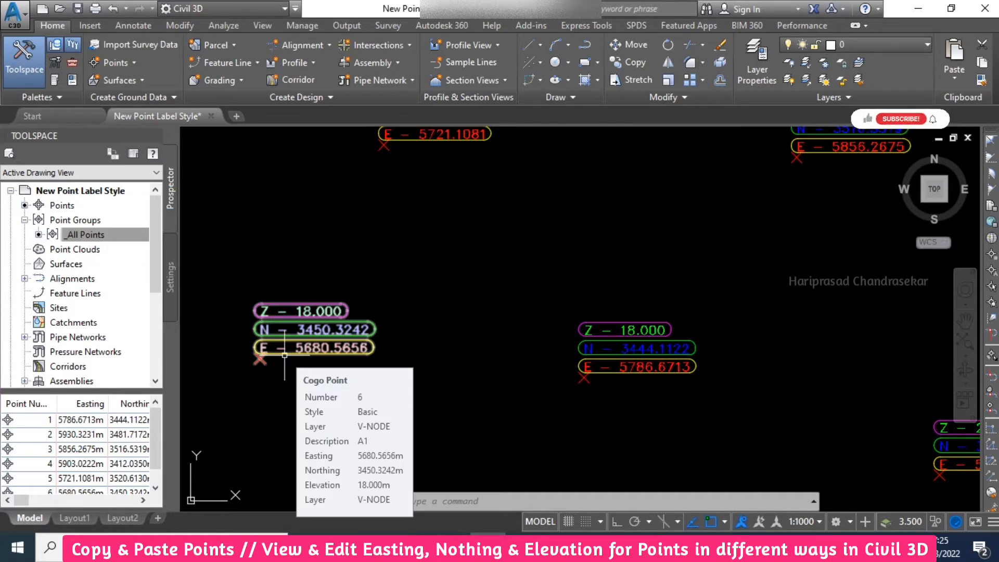
Step: Show the Properties palette for point 6 from the Toolspace point list
click(44, 420)
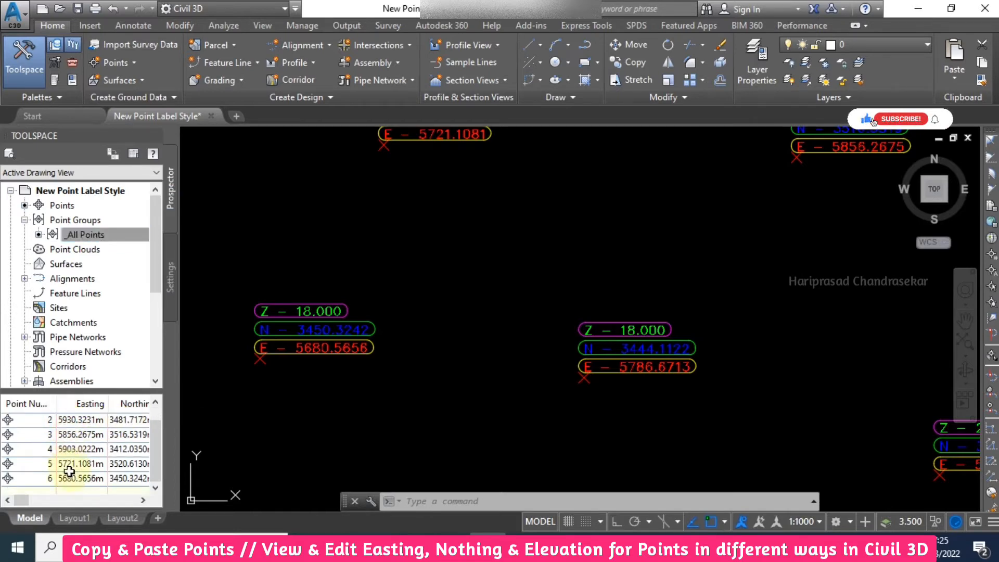
click(146, 501)
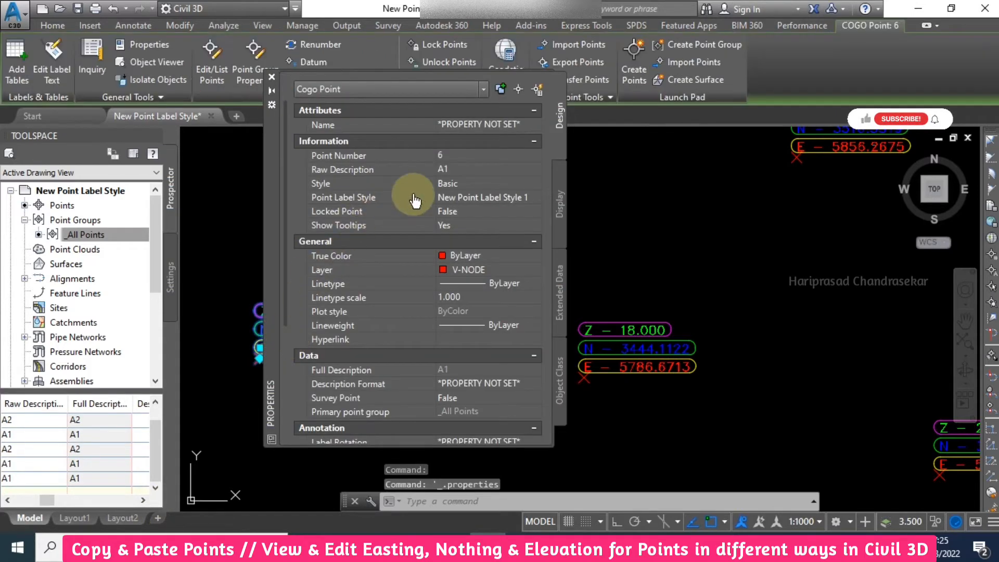
Step: Change point 6's Point Elevation to 20.000 under Geometry in Properties
scroll(down, 3)
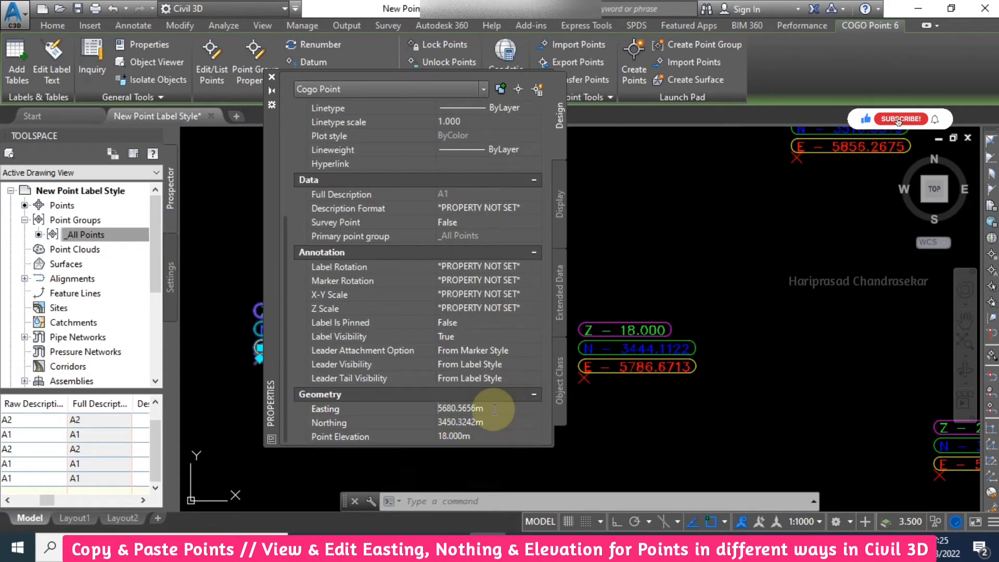
click(900, 118)
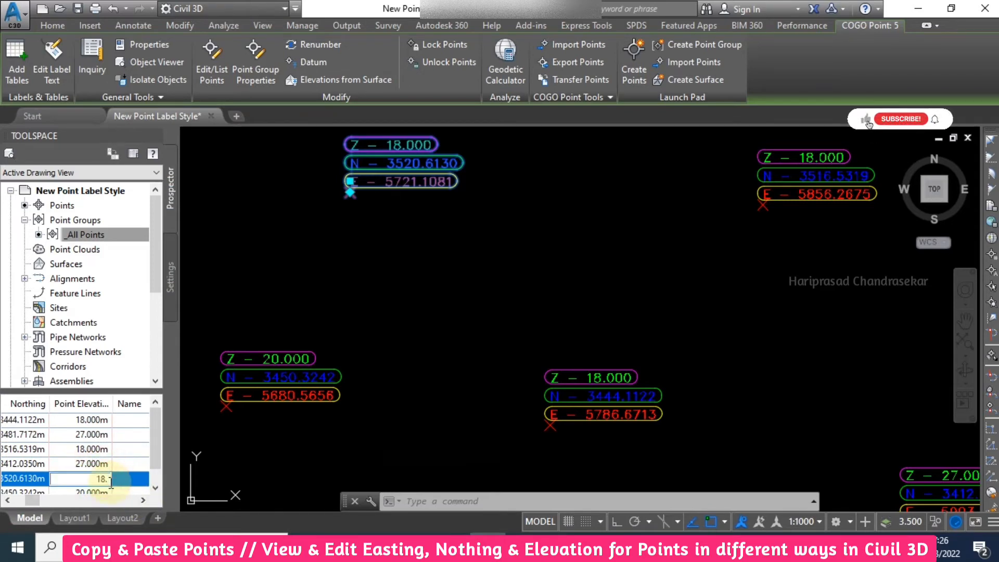
Step: Set point 5's elevation to 18.500 in the Toolspace point list
text(18.500m)
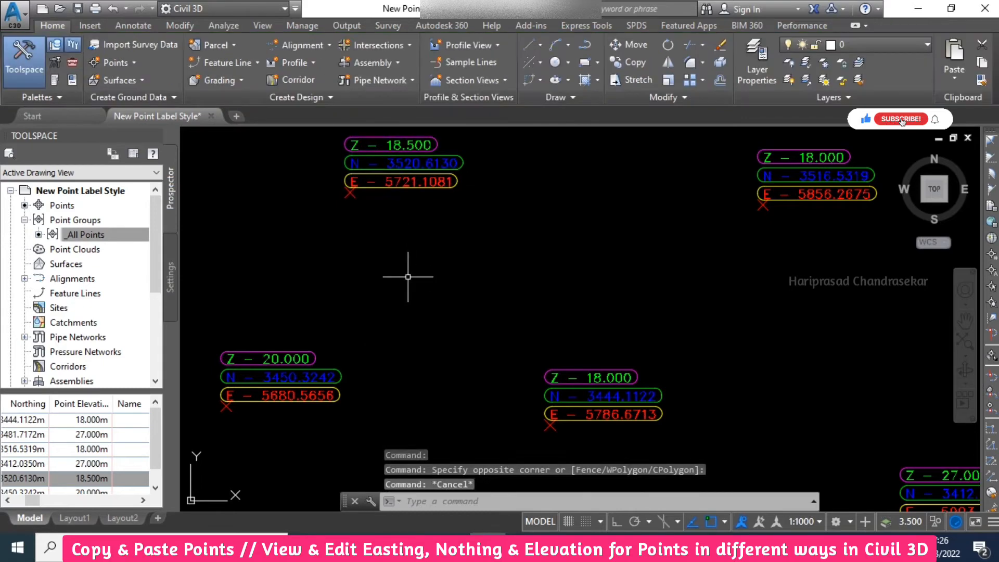
click(901, 118)
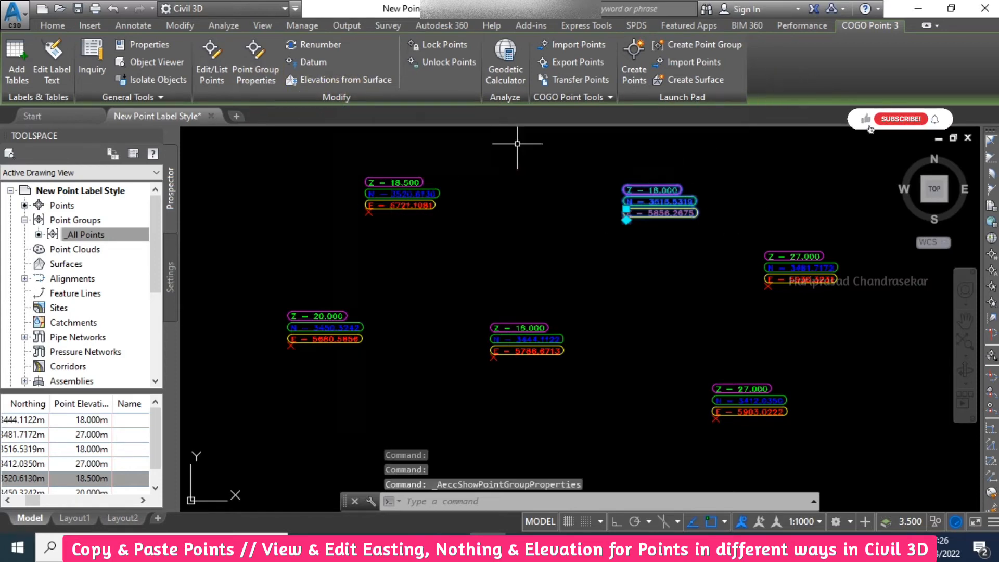
Step: Set point 3's elevation to 21.500 in the Point Editor
click(211, 61)
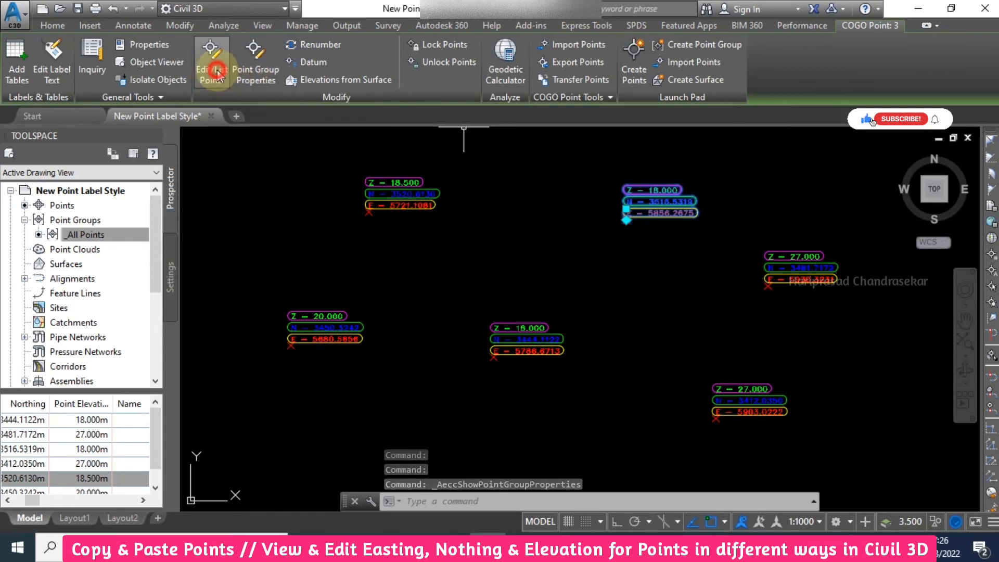
click(212, 57)
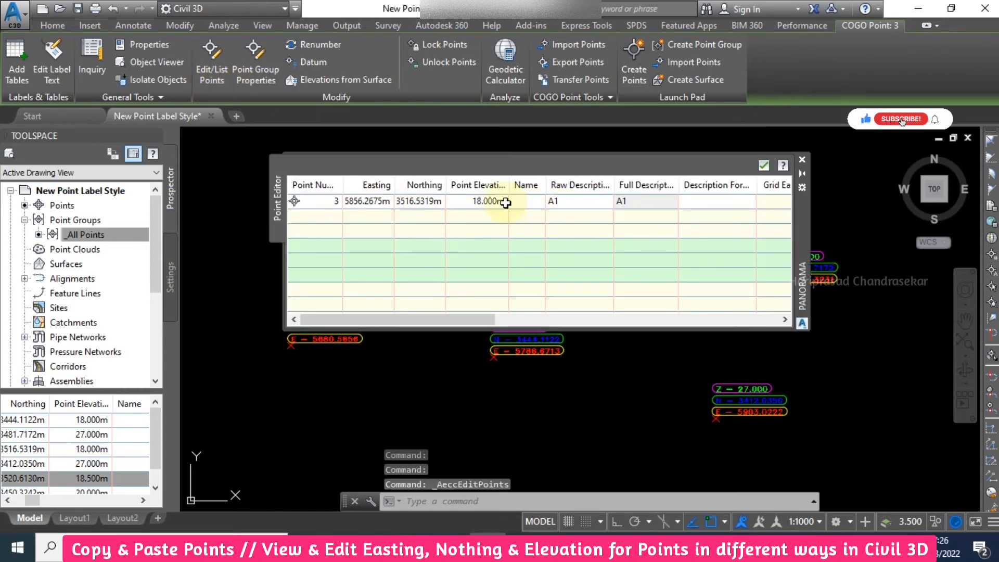
double_click(487, 201)
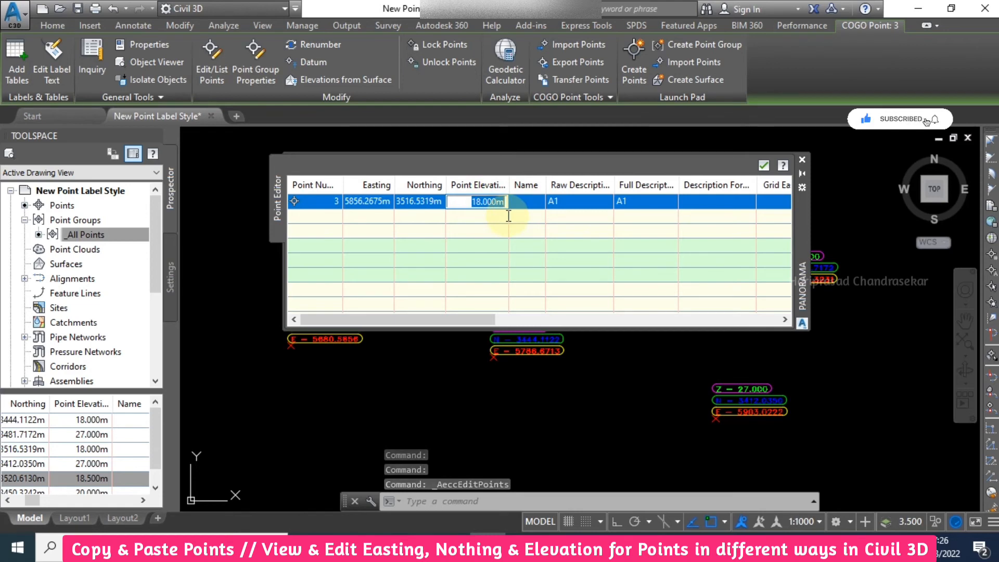
text(21.500)
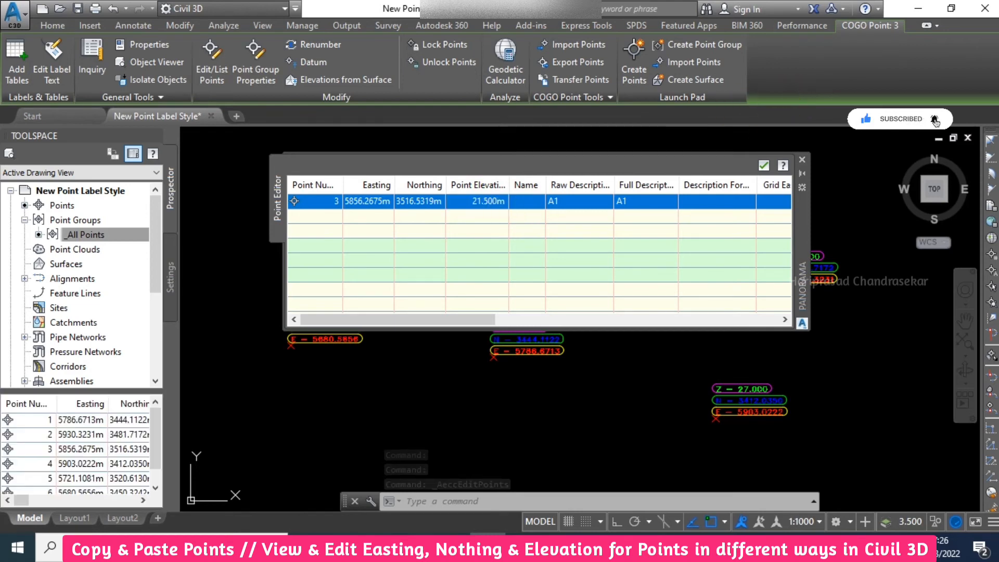